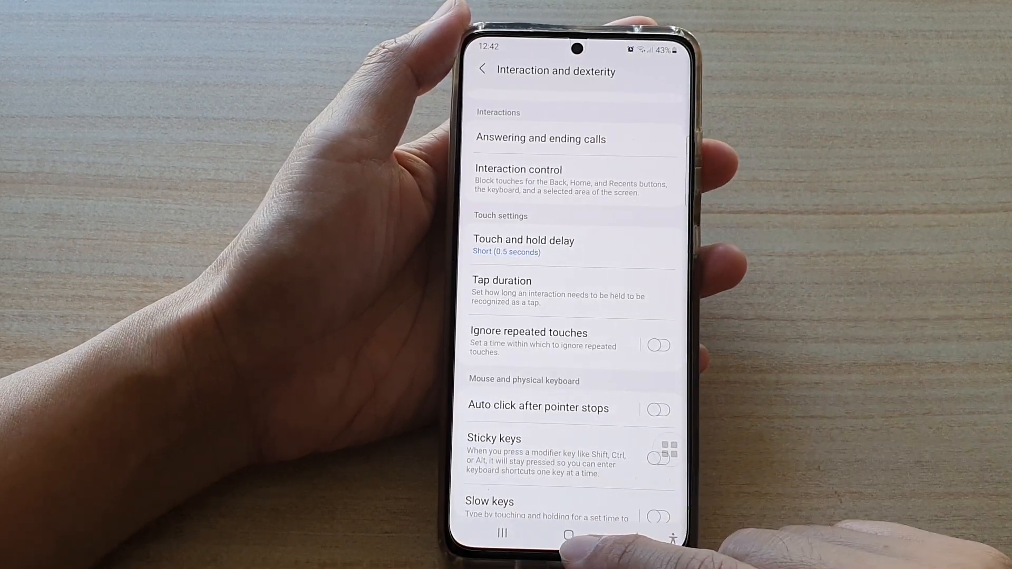
- Leave Interaction and dexterity for the home screen and pull down quick settings
click(567, 533)
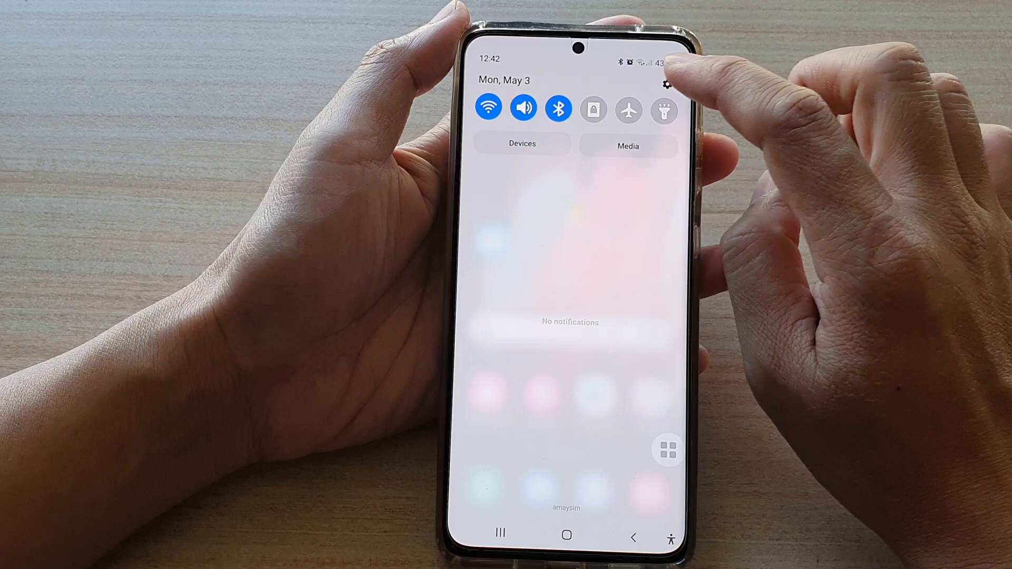
- Go to Settings > Accessibility > Interaction and dexterity and scroll to the touch settings
click(668, 85)
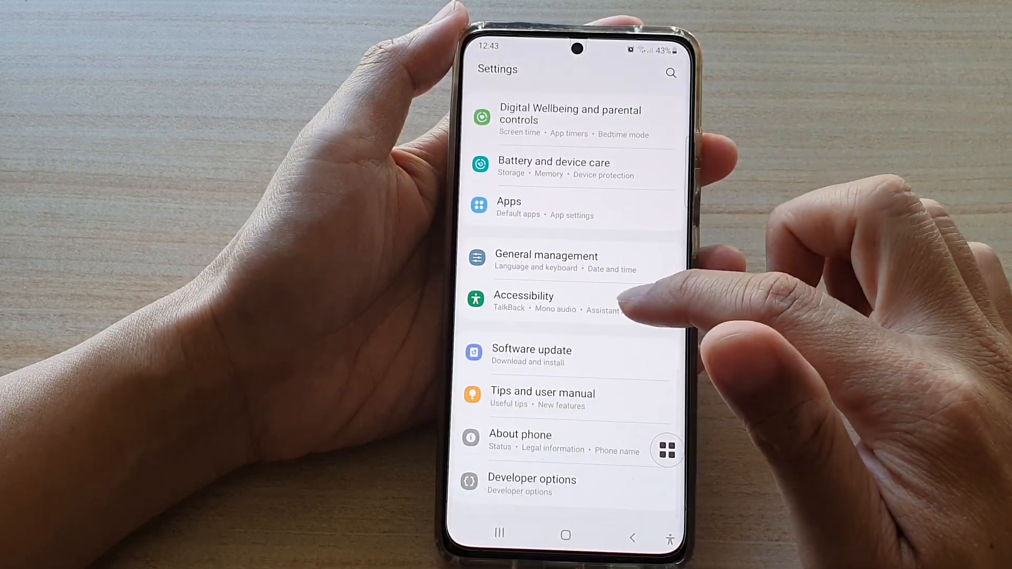
click(524, 301)
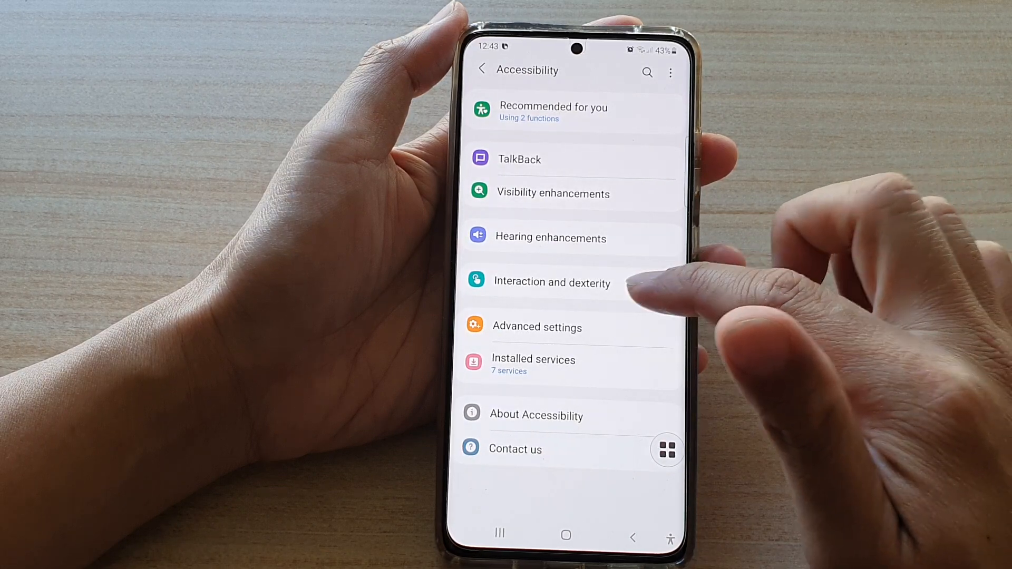
click(552, 282)
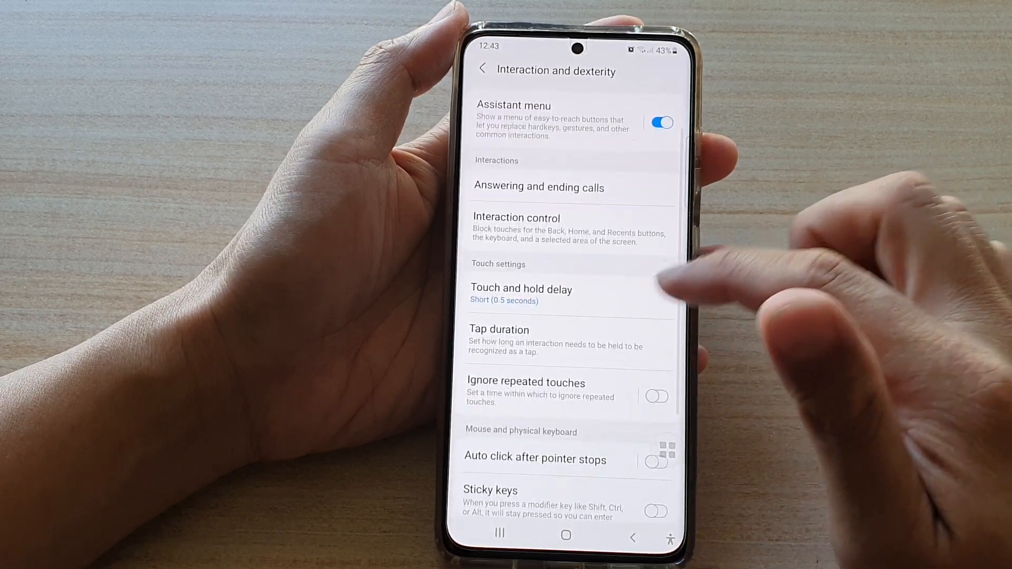
scroll(up, 3)
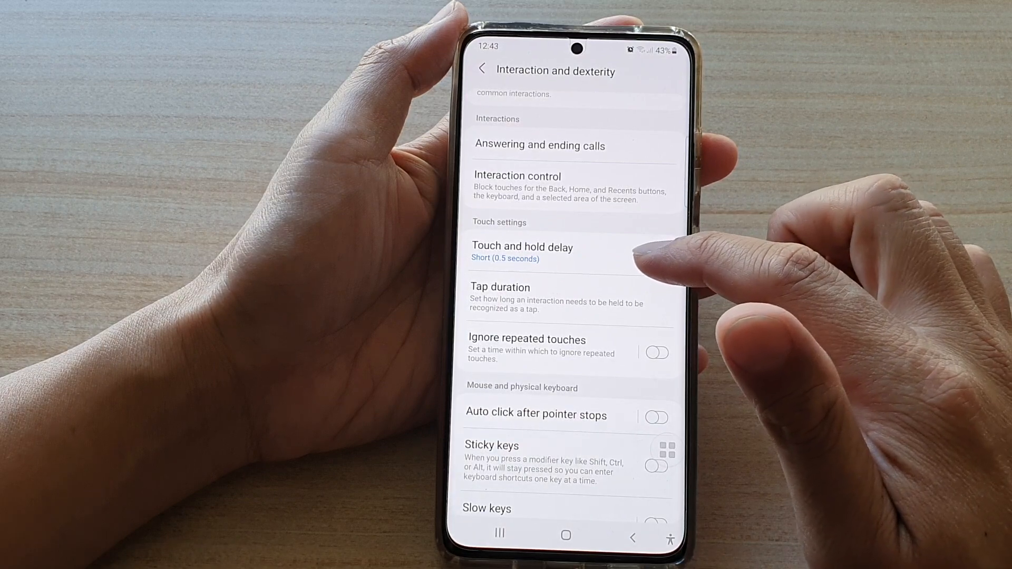
- Change Touch and hold delay from Short (0.5 seconds) to Custom
click(521, 252)
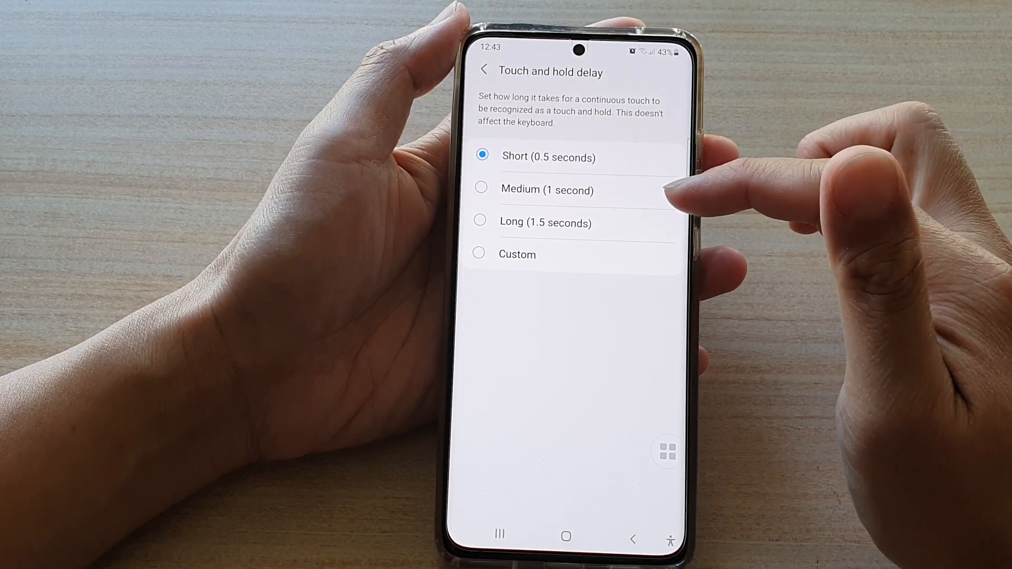
mouse_move(697, 219)
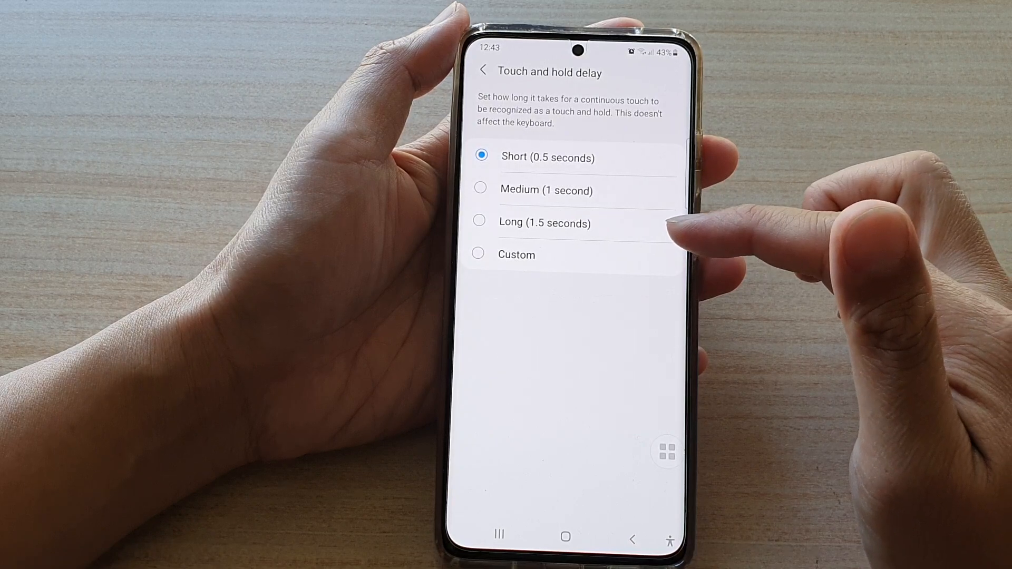
click(516, 254)
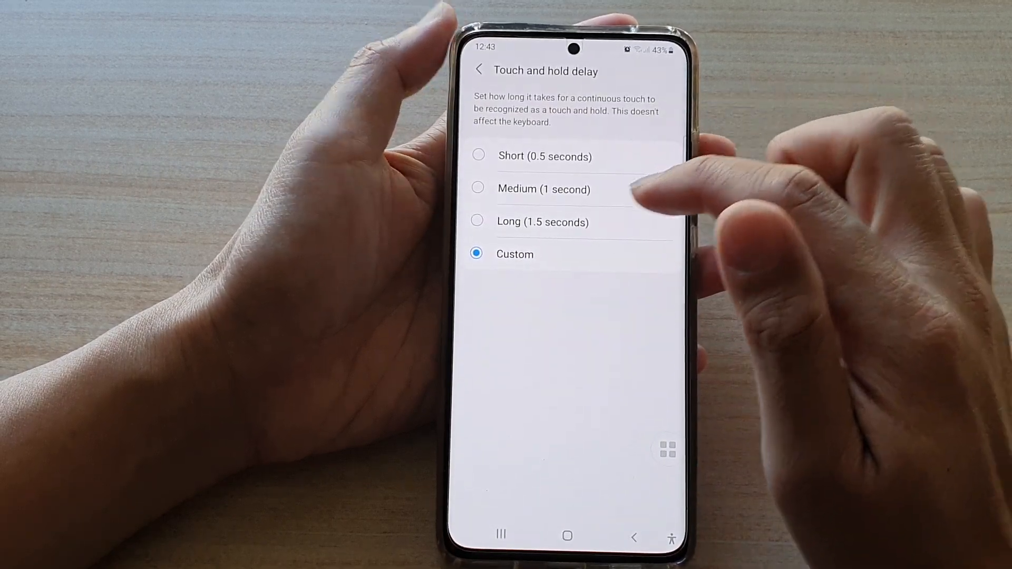
- Review the Tap duration setting and return to the Interaction and dexterity list
click(479, 67)
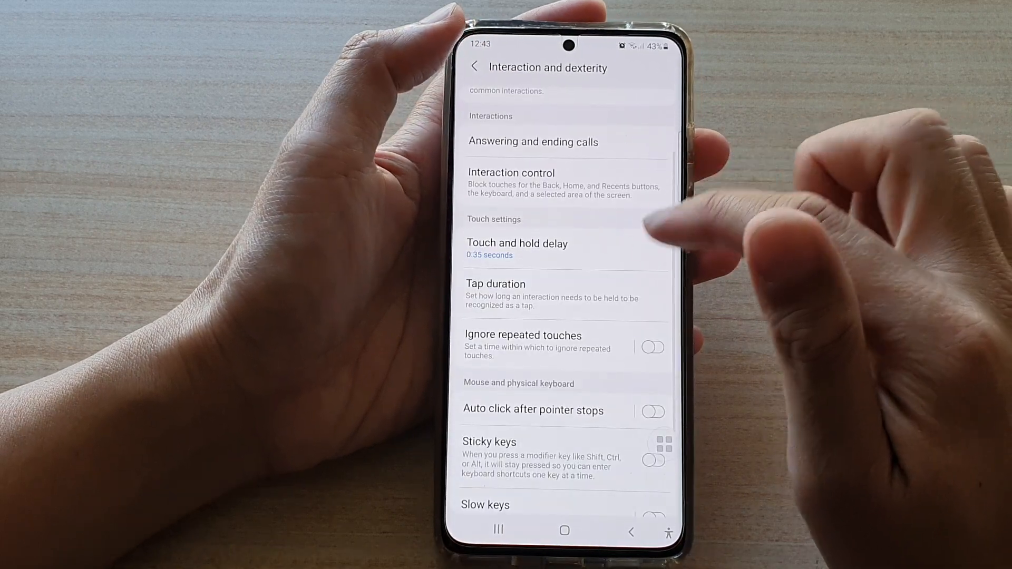
click(495, 283)
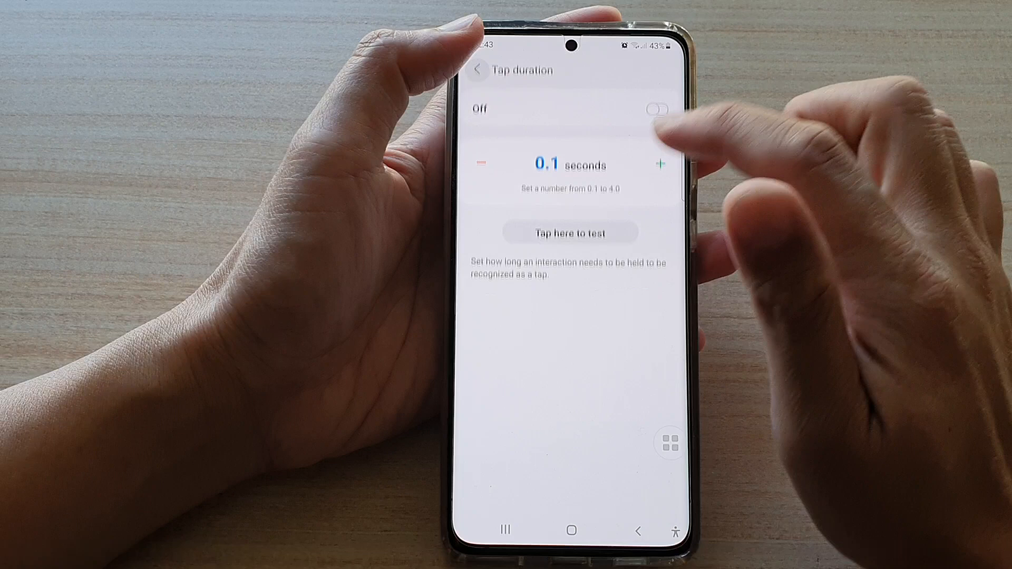
click(477, 71)
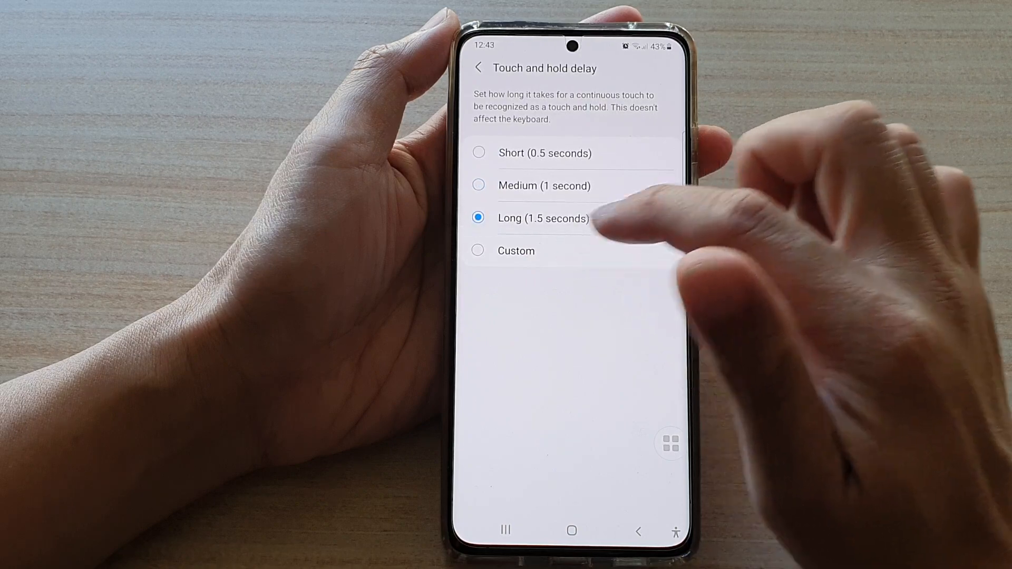
- Cancel the custom delay, leaving Short (0.5 seconds), and return to the home screen
click(515, 251)
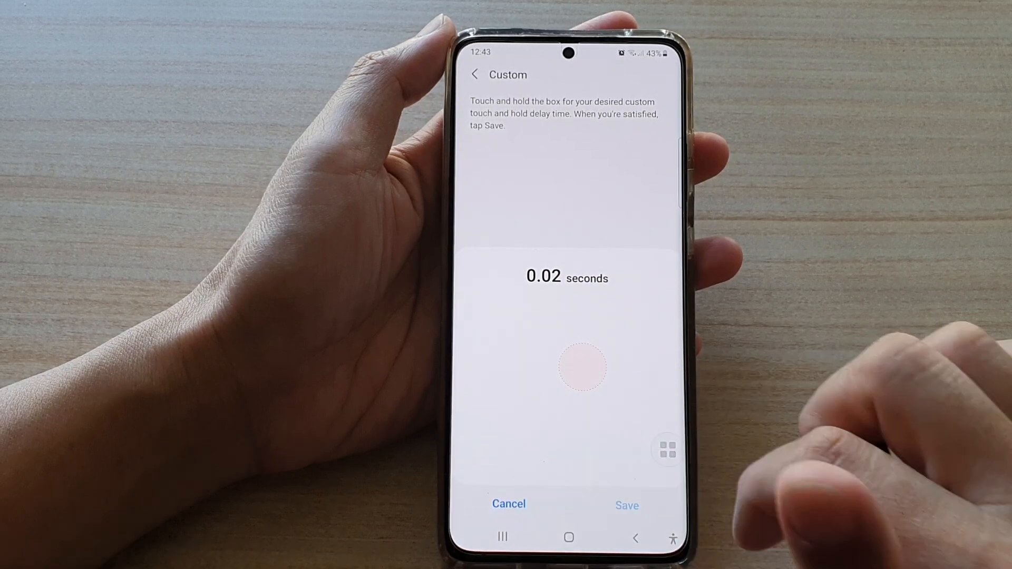
click(474, 73)
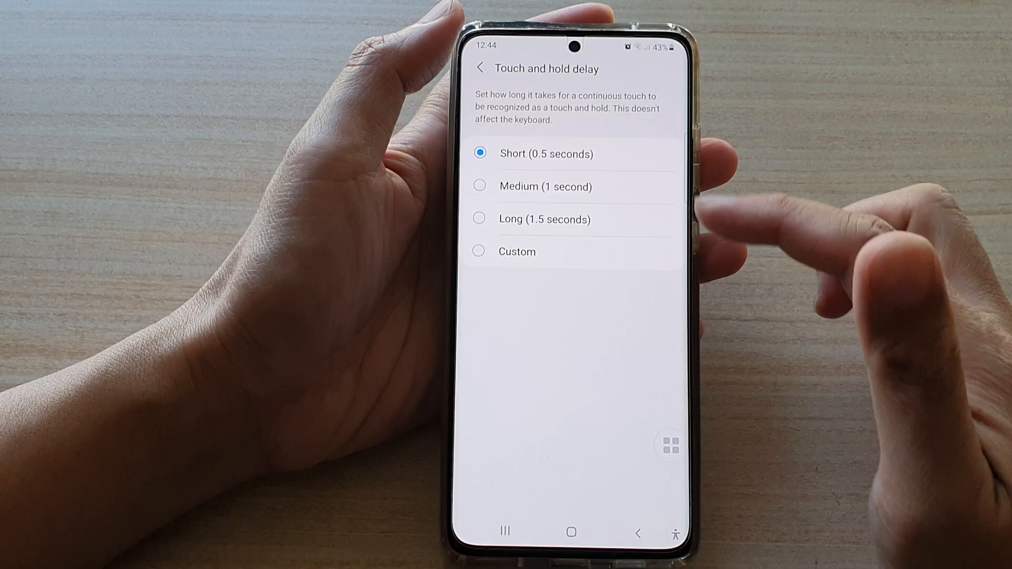
click(480, 68)
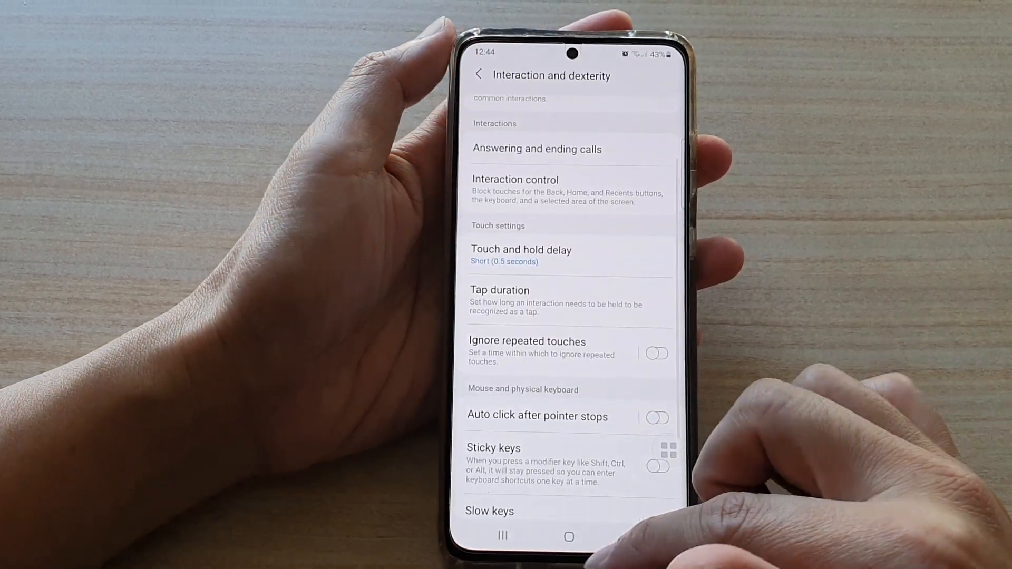
click(568, 536)
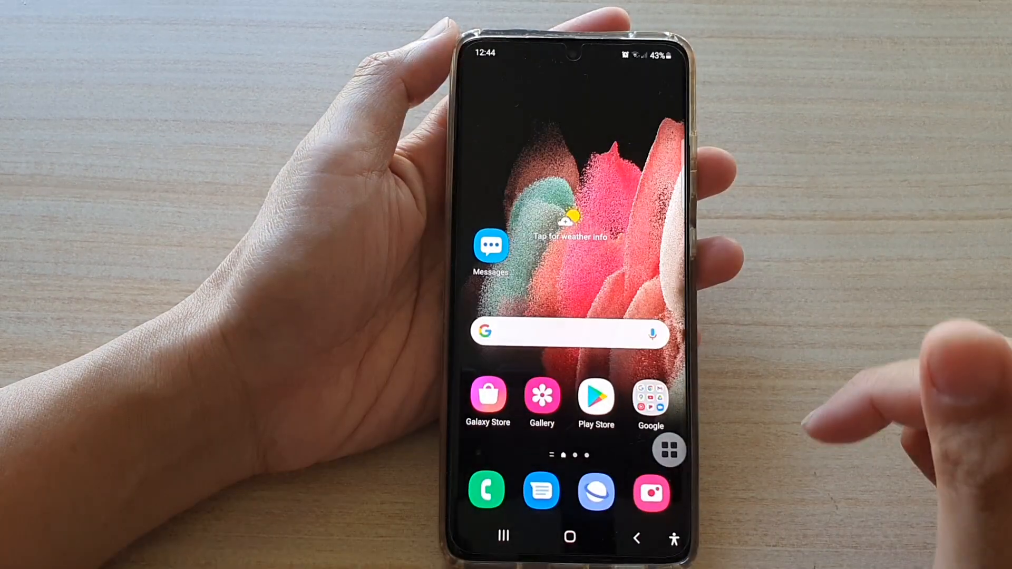